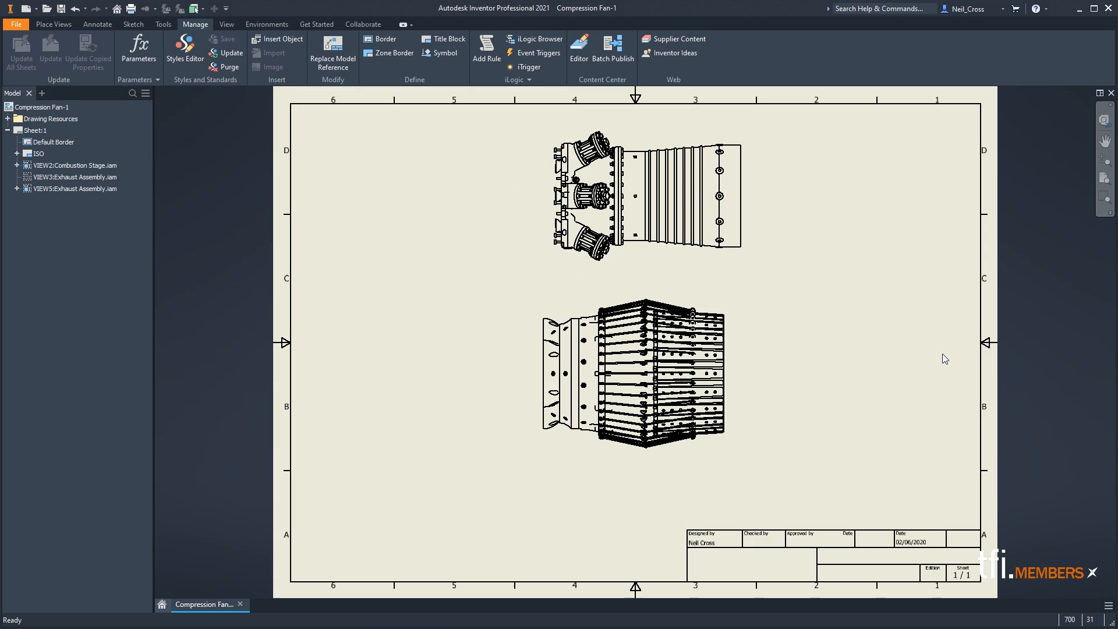
pyautogui.moveTo(851, 343)
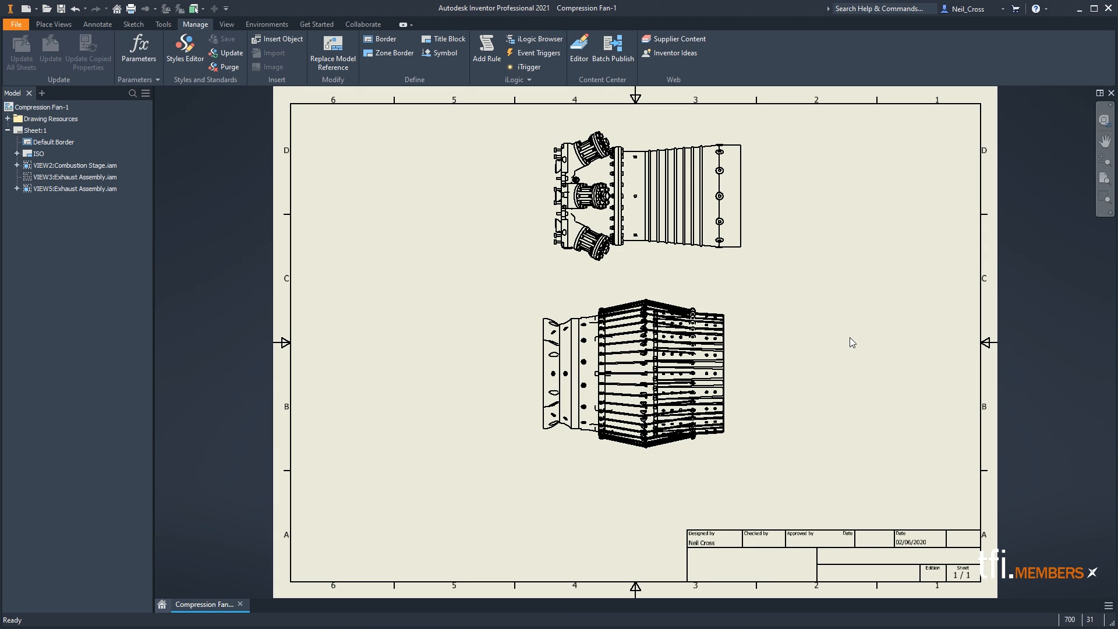
pyautogui.moveTo(823, 375)
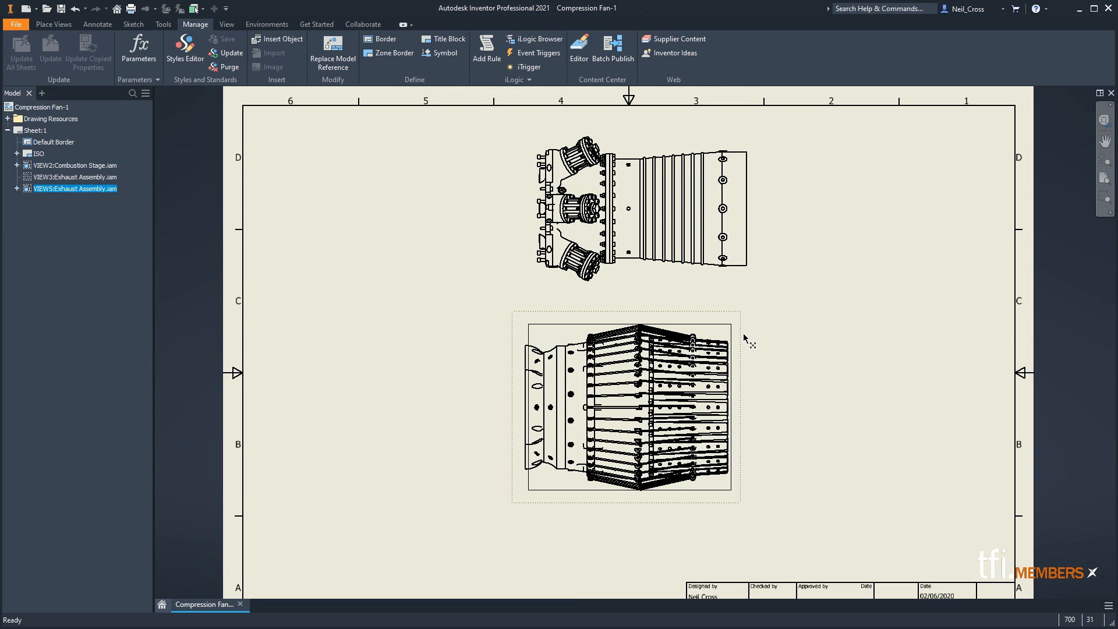
# Drag the lower Exhaust Assembly view a little to the right on the sheet.
pyautogui.moveTo(624, 407); pyautogui.dragTo(655, 372)
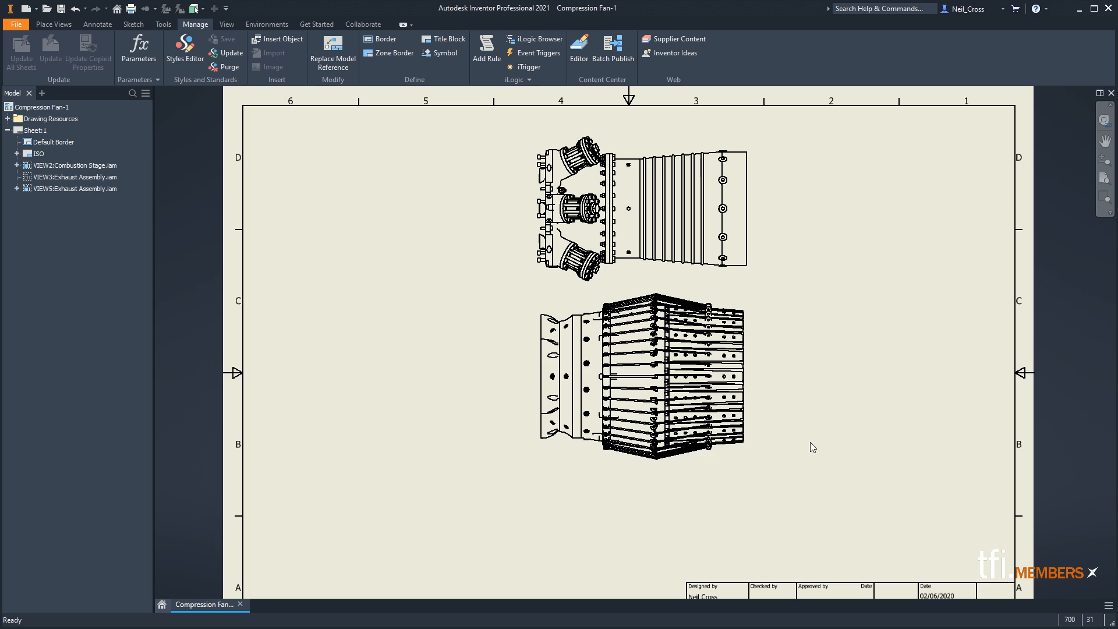
pyautogui.moveTo(761, 377)
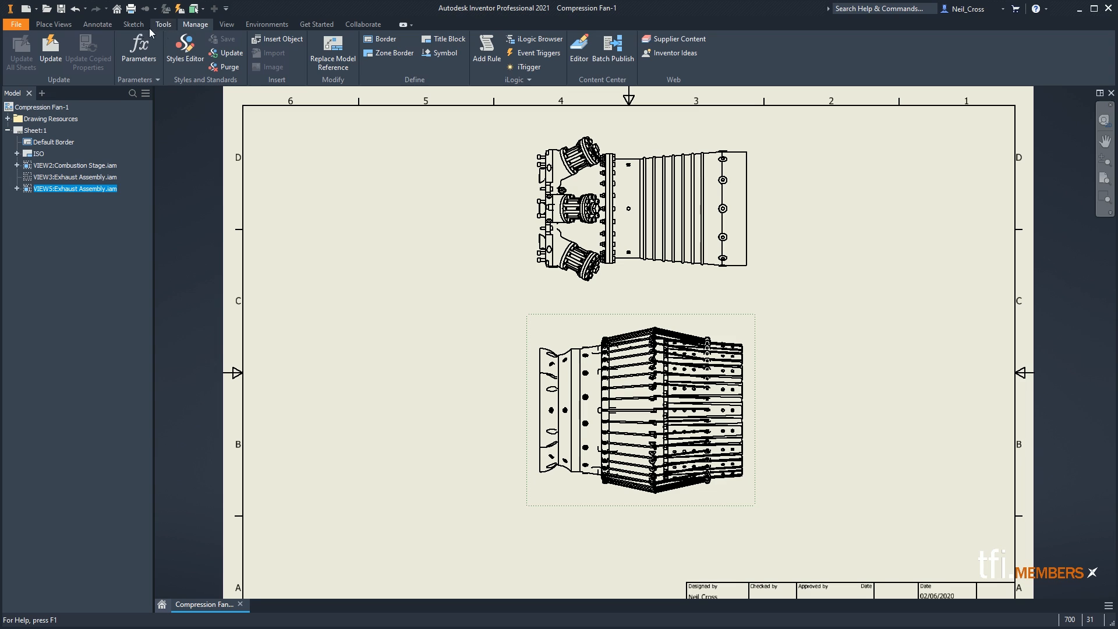
# Bring the Notepad window with the Align View rule code to the front.
pyautogui.click(51, 24)
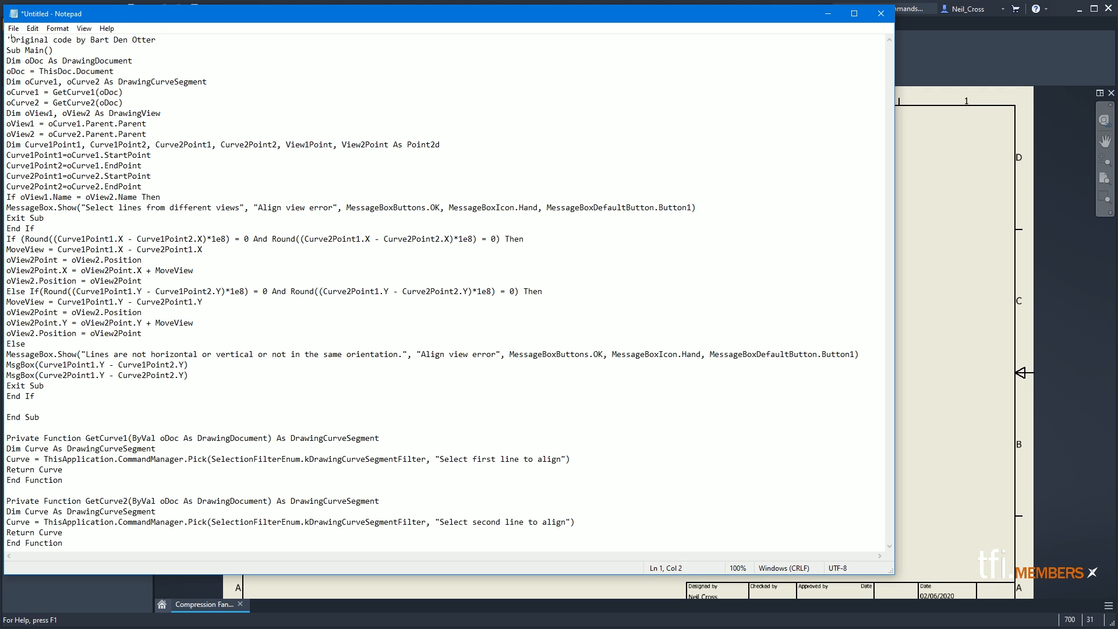
# Select and copy all of the view-alignment rule code in Notepad.
pyautogui.press('ctrl+a')
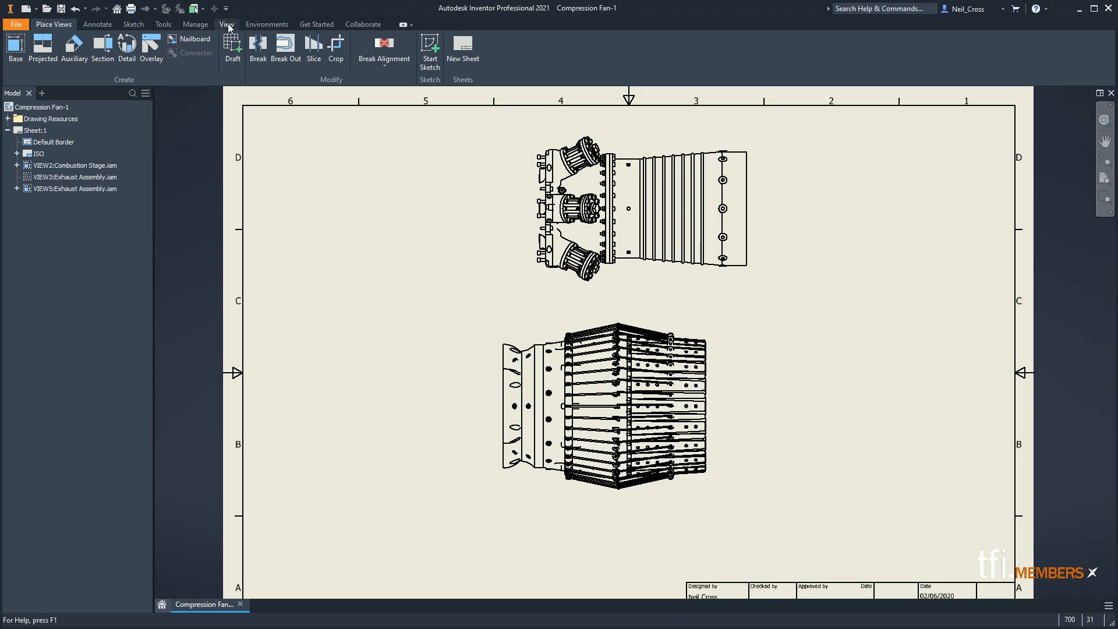
# Add a new iLogic rule named 'Align View' from the Manage commands.
pyautogui.click(195, 24)
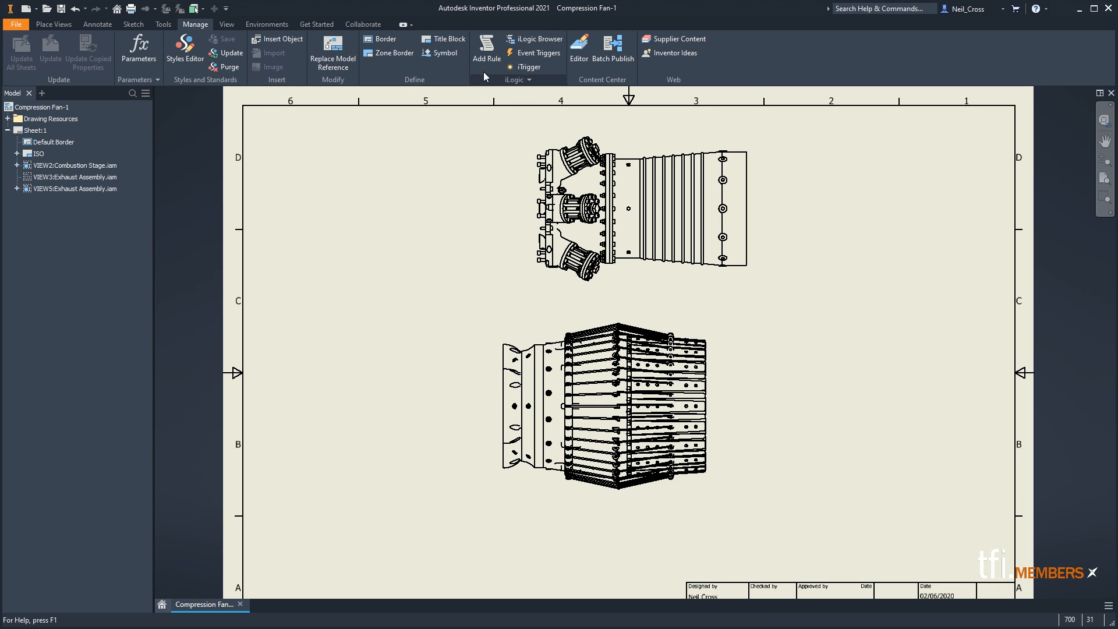
pyautogui.click(486, 44)
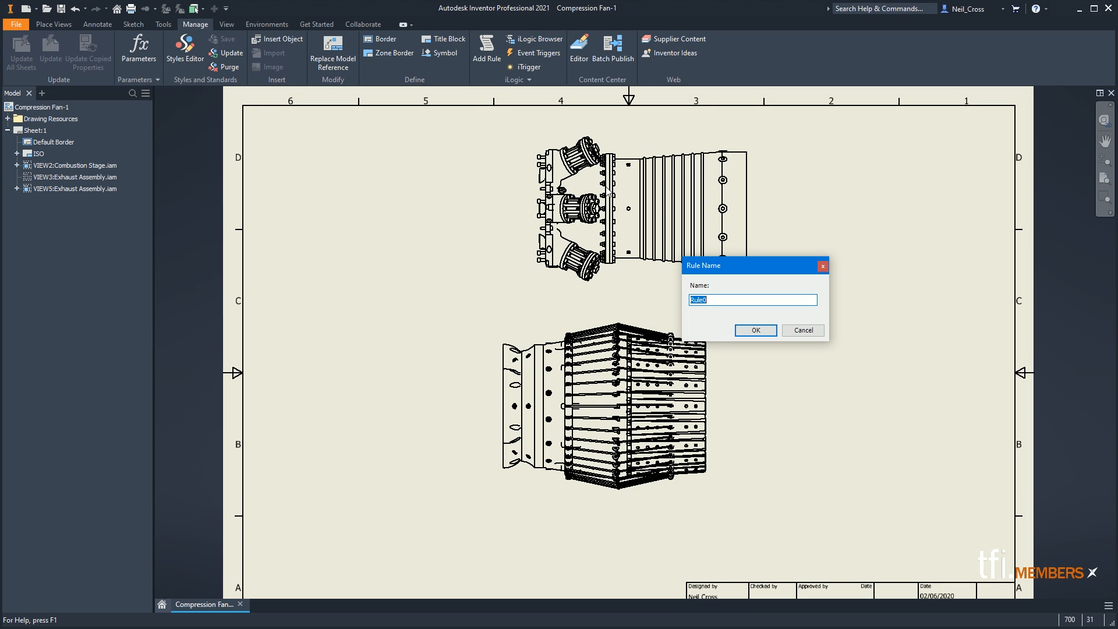
pyautogui.write('Al')
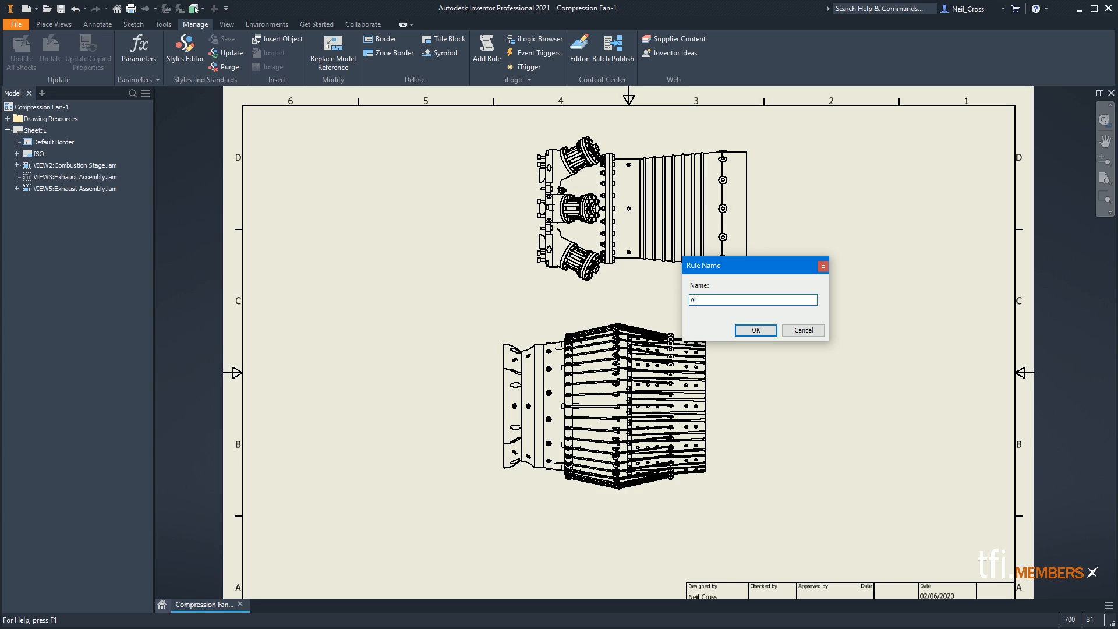
pyautogui.write('i')
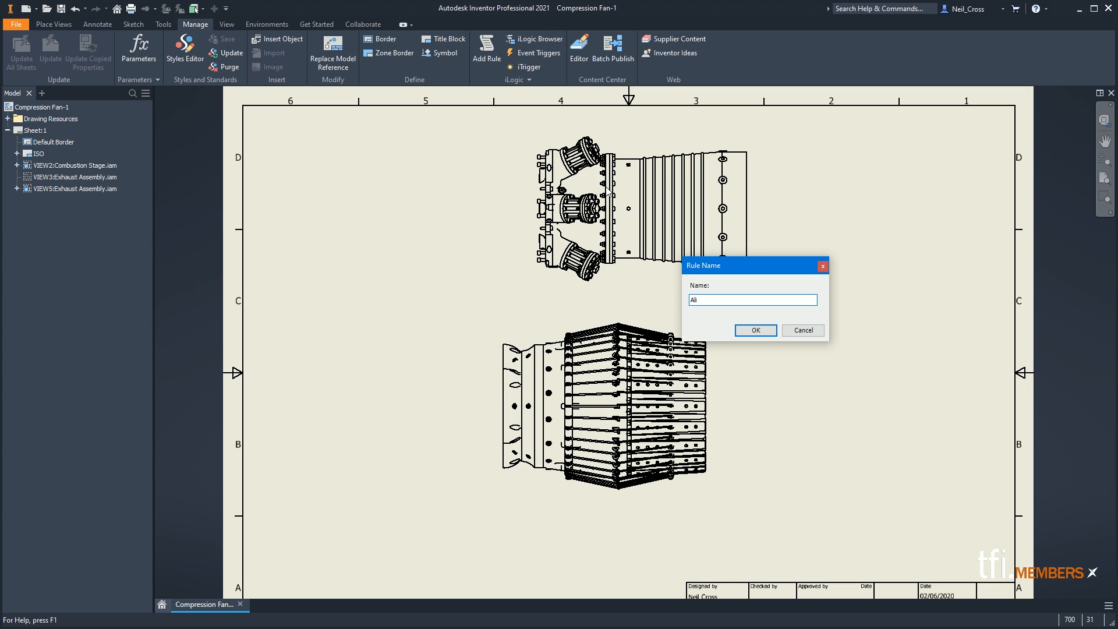
pyautogui.write('gn View')
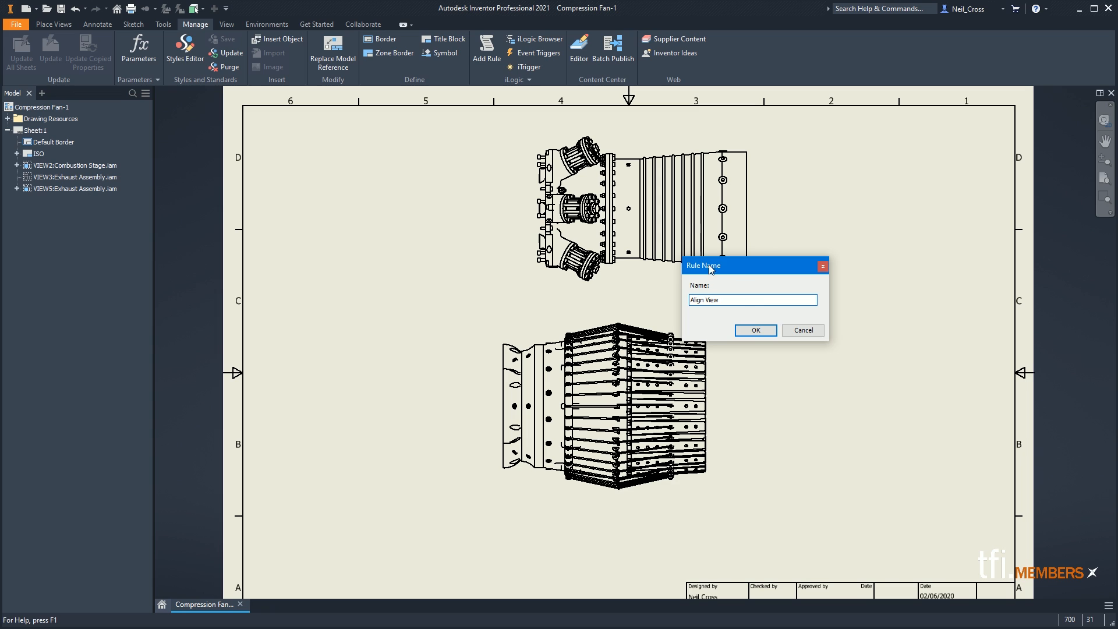
pyautogui.click(756, 330)
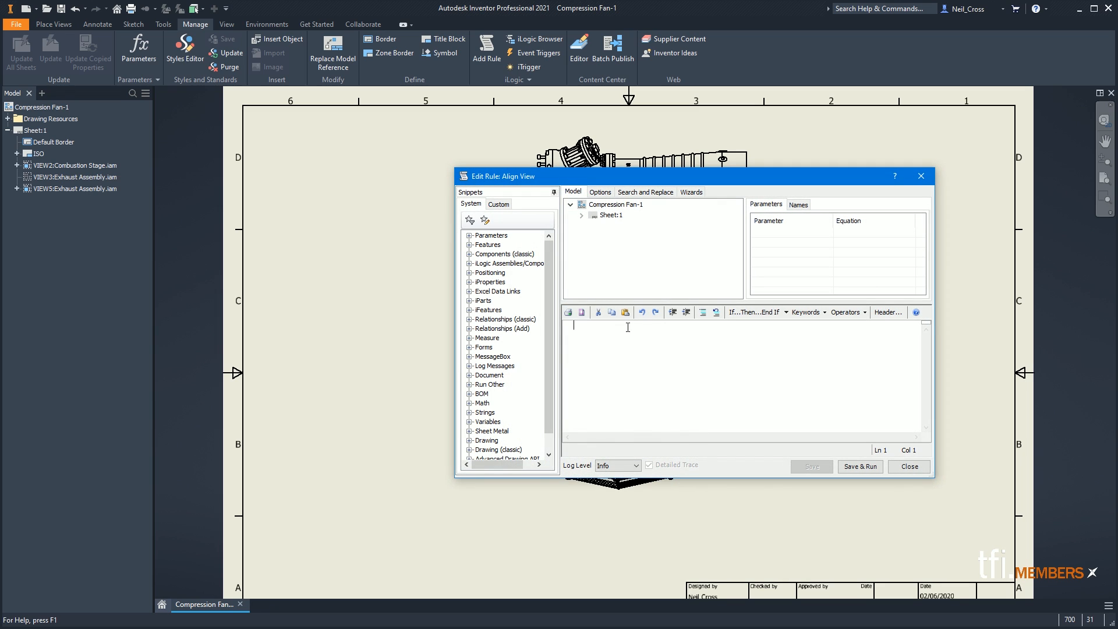
# Paste the copied alignment code into the rule editor and save it closed.
pyautogui.rightClick(628, 327)
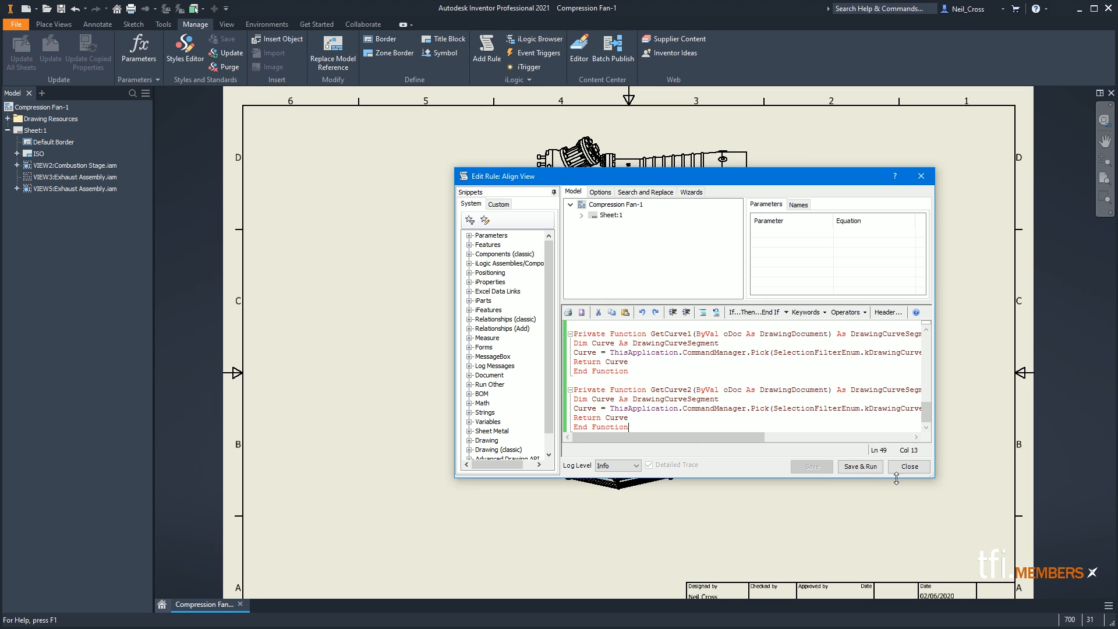
pyautogui.click(909, 466)
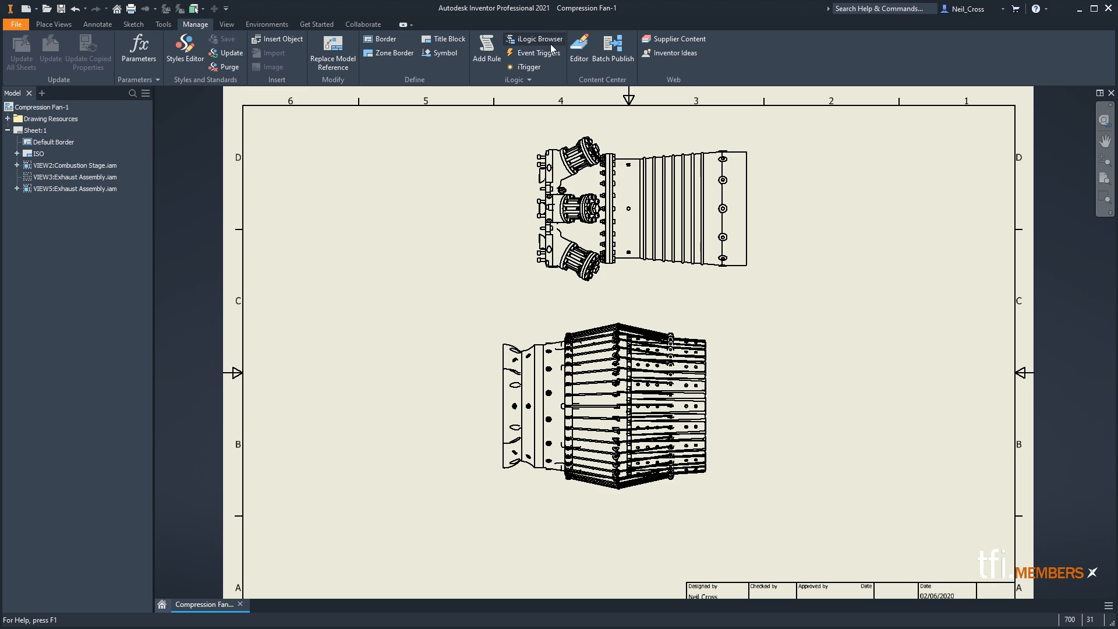
# Show the iLogic Browser listing Align View and dock it beside the Model browser.
pyautogui.click(537, 39)
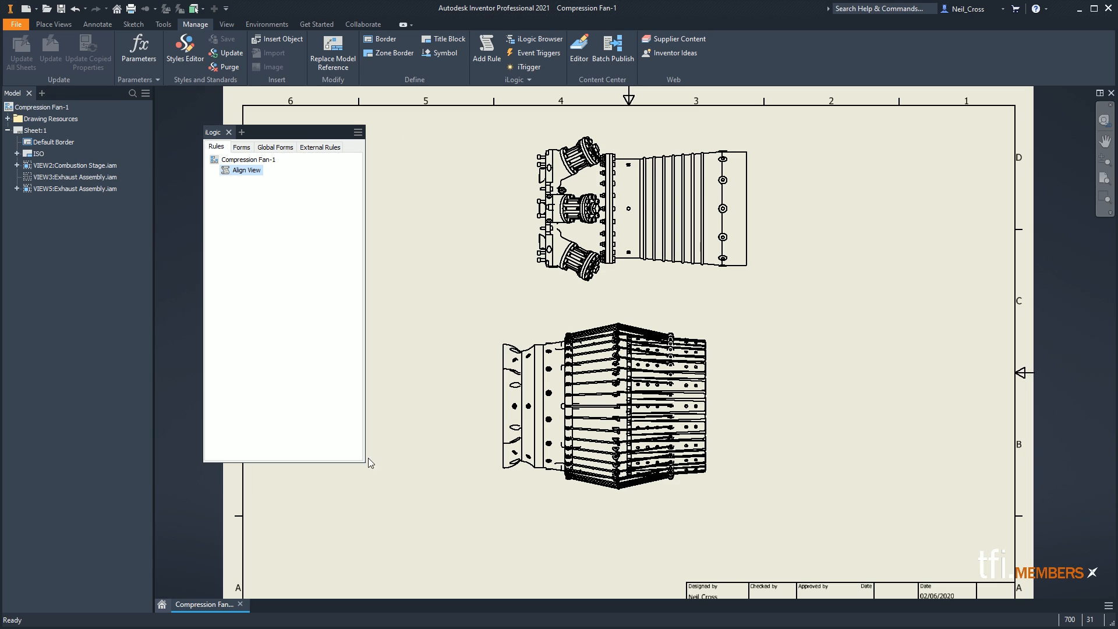
pyautogui.moveTo(369, 462); pyautogui.dragTo(359, 407)
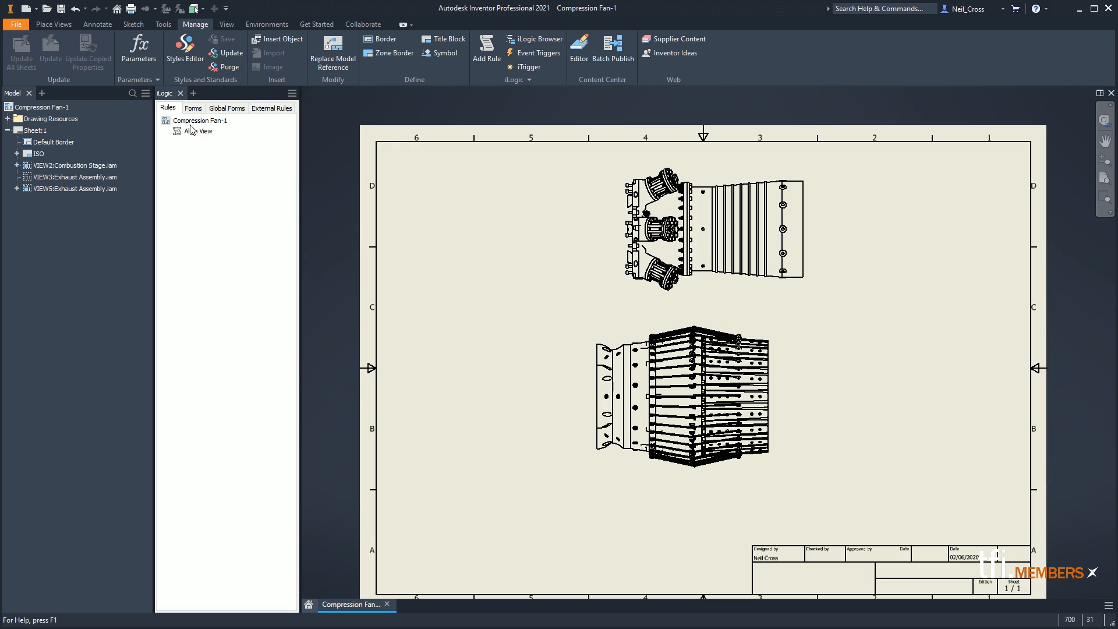
# Bring up the right-click actions for the Align View rule to run it.
pyautogui.rightClick(200, 131)
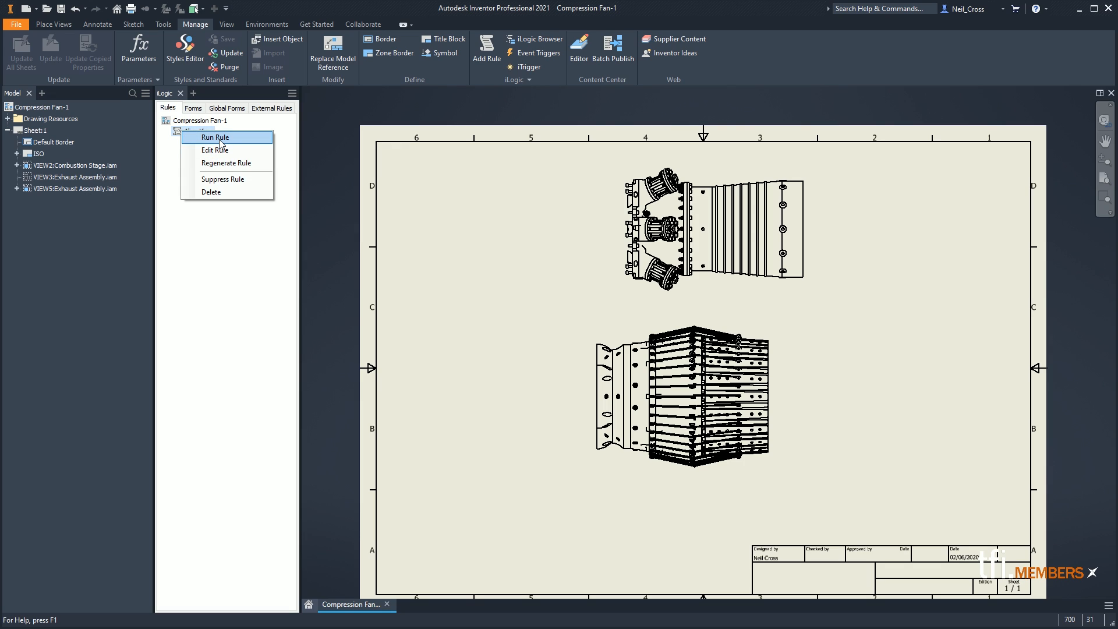
pyautogui.moveTo(218, 150)
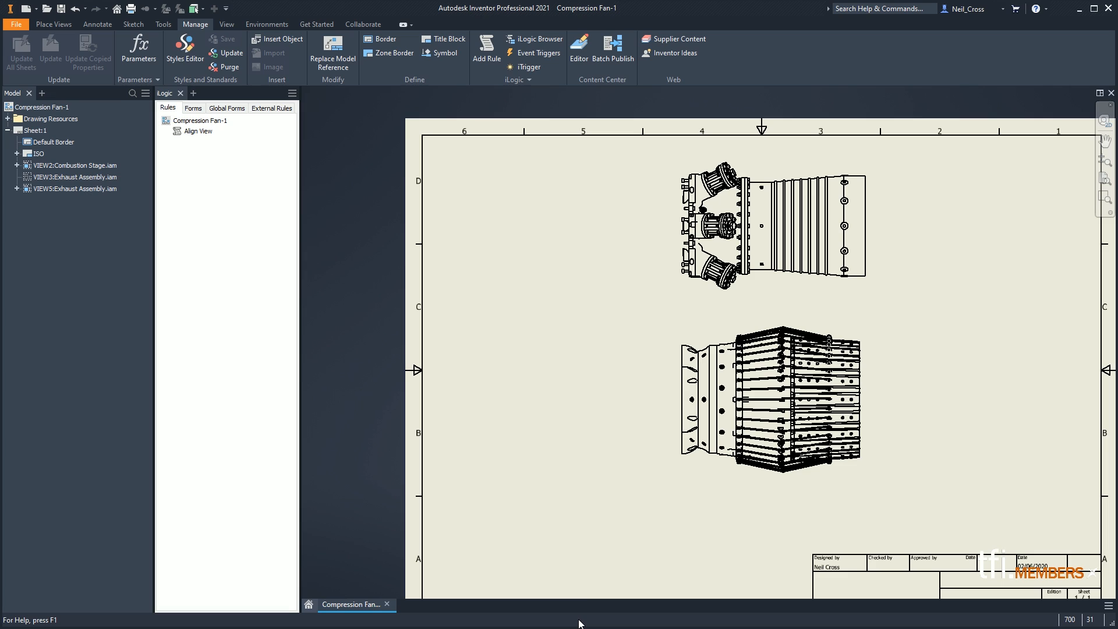
pyautogui.moveTo(579, 623)
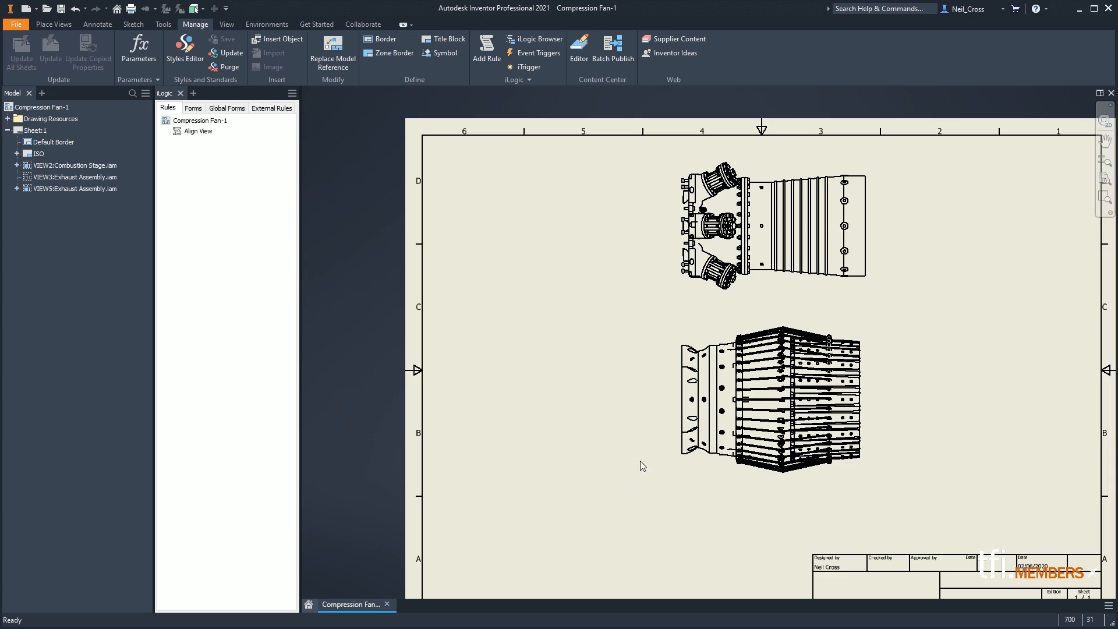
pyautogui.moveTo(625, 363)
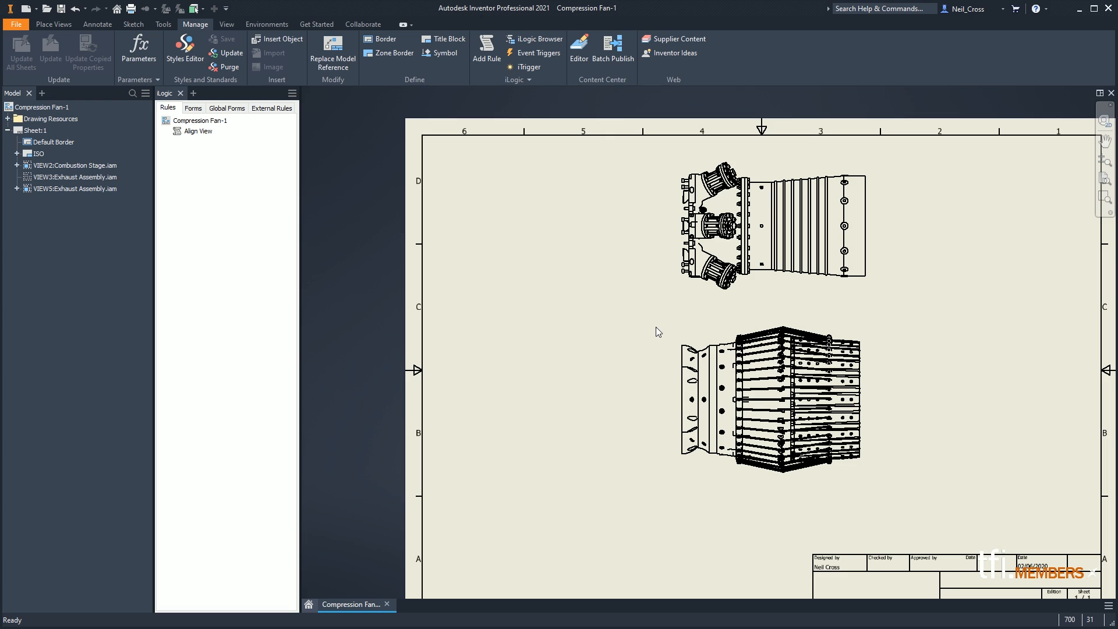
pyautogui.moveTo(622, 372)
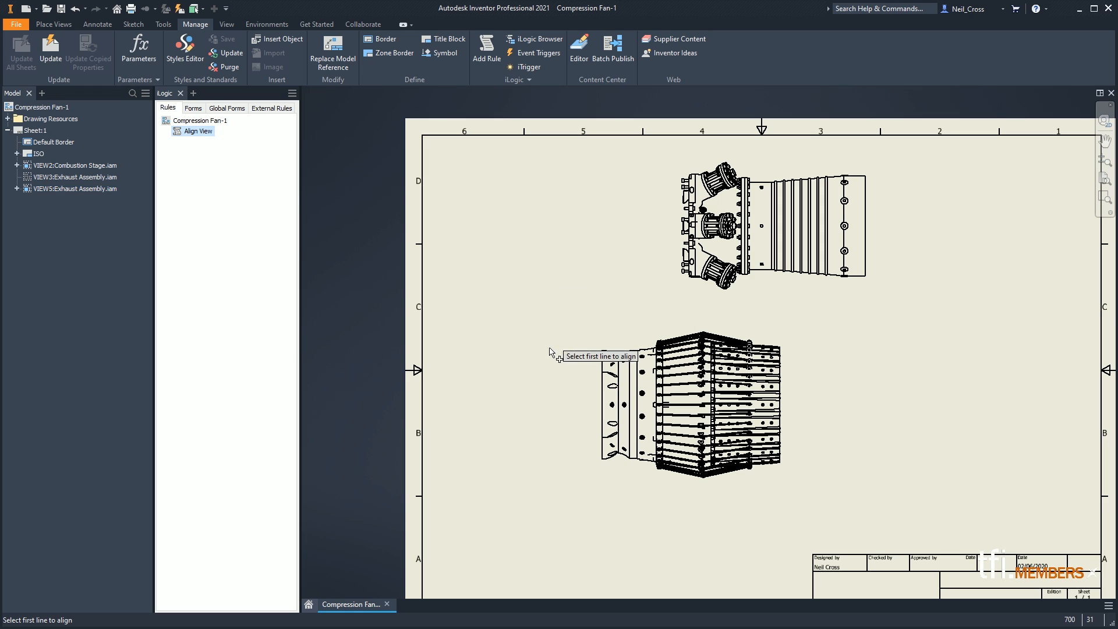
pyautogui.moveTo(606, 395)
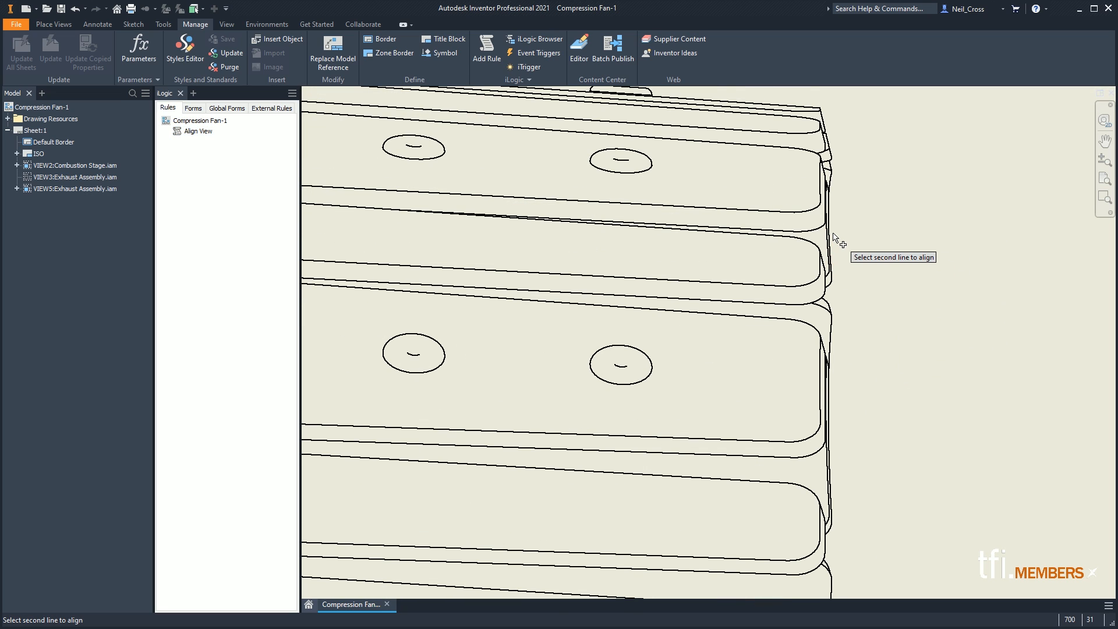
# Pick the second edge, then dismiss the 'lines not horizontal or vertical' error and both MsgBox values.
pyautogui.click(833, 237)
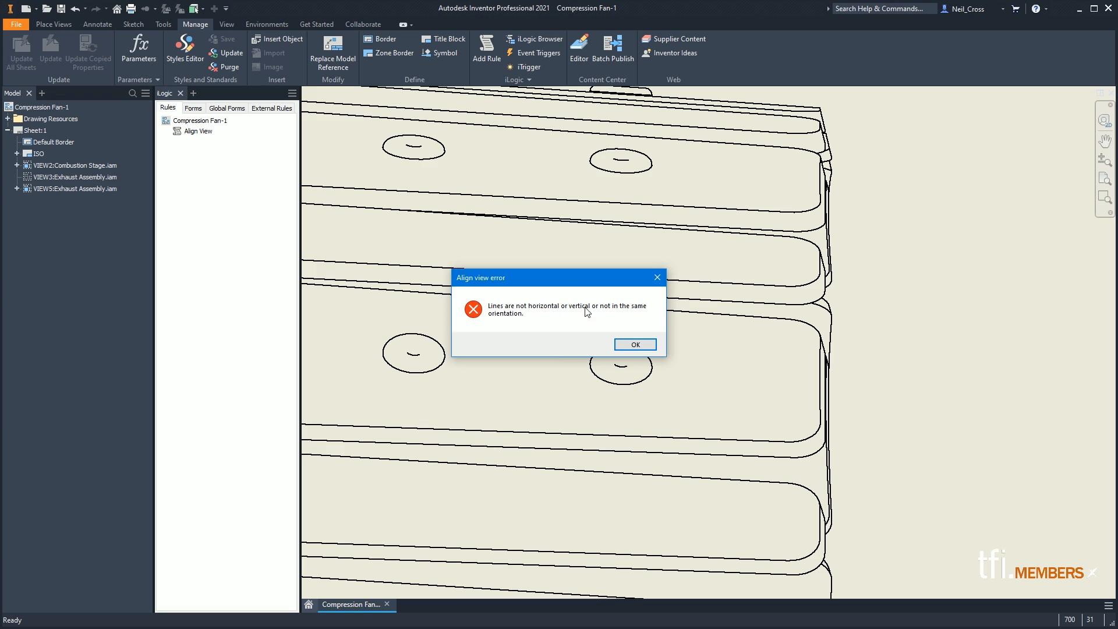
pyautogui.moveTo(619, 342)
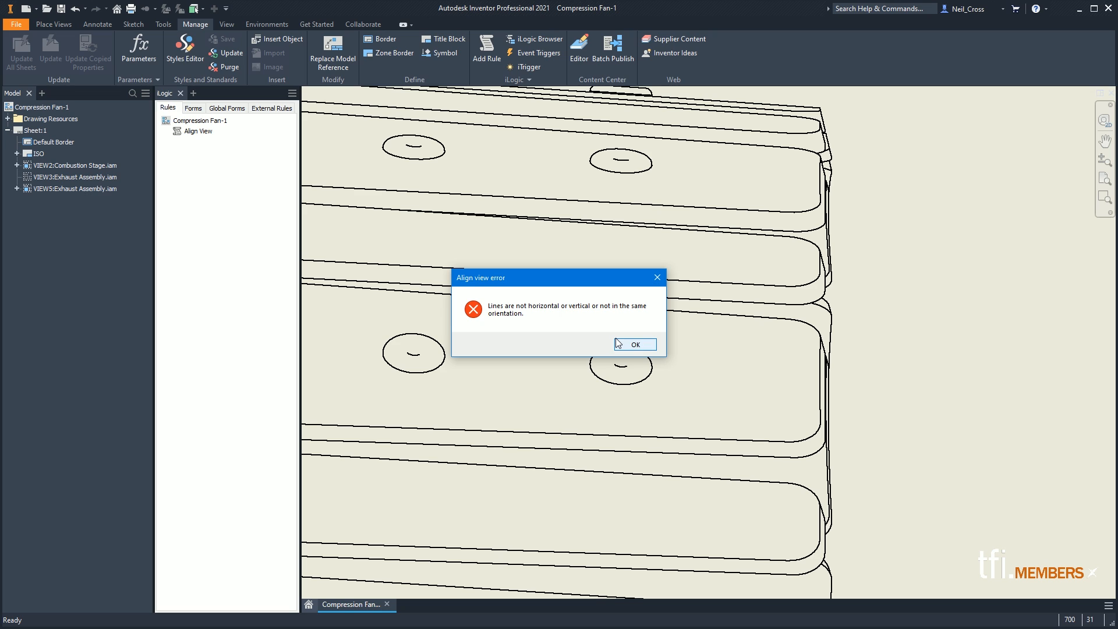
pyautogui.click(636, 344)
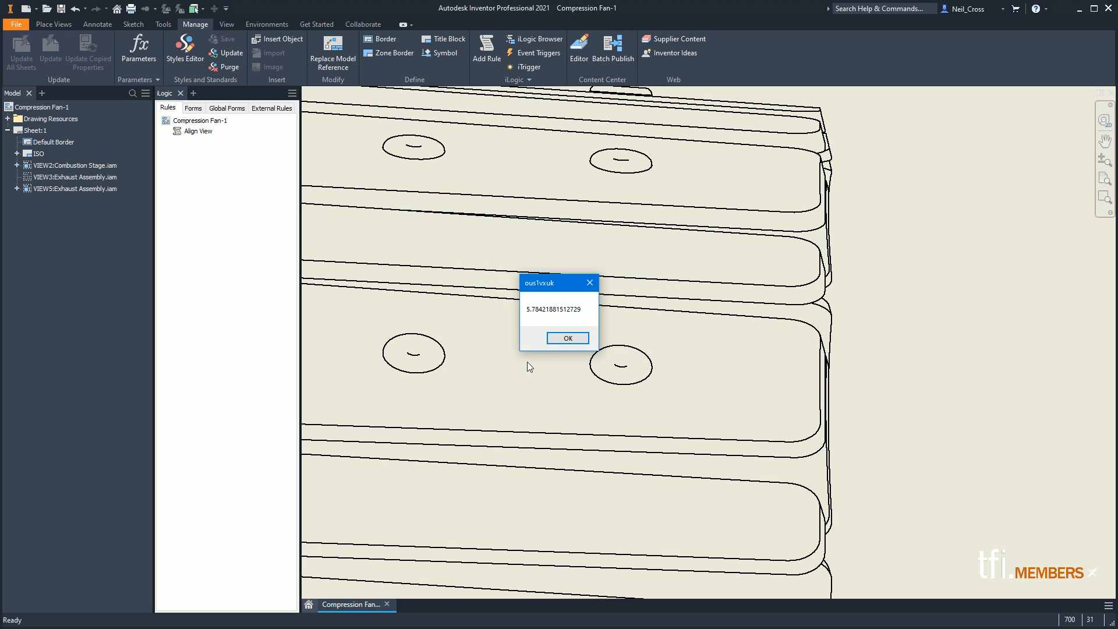
pyautogui.click(568, 338)
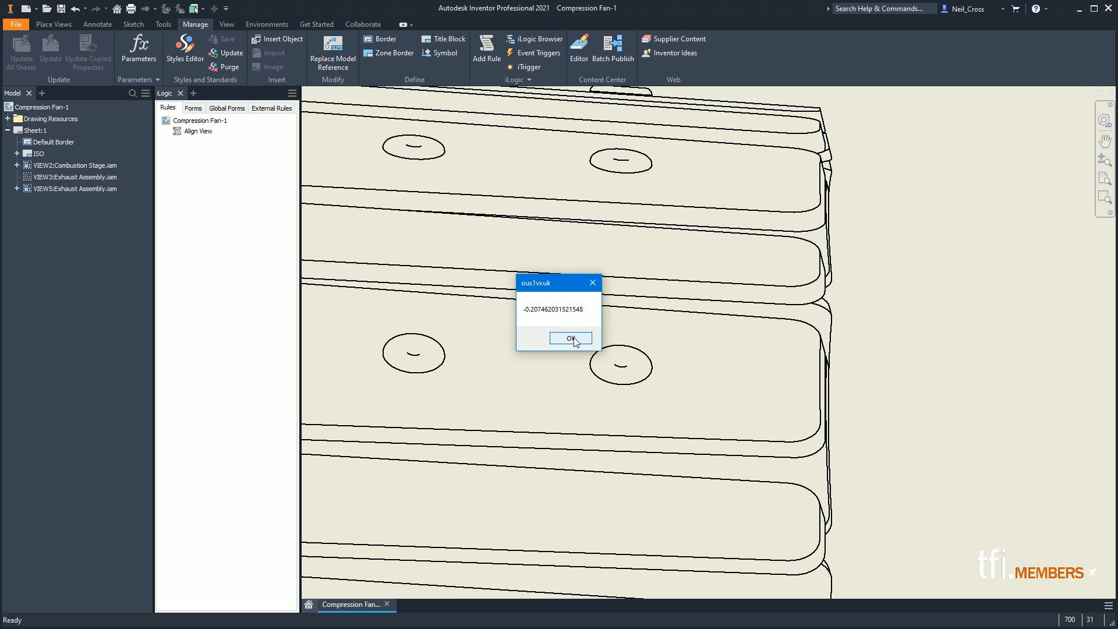
pyautogui.click(571, 338)
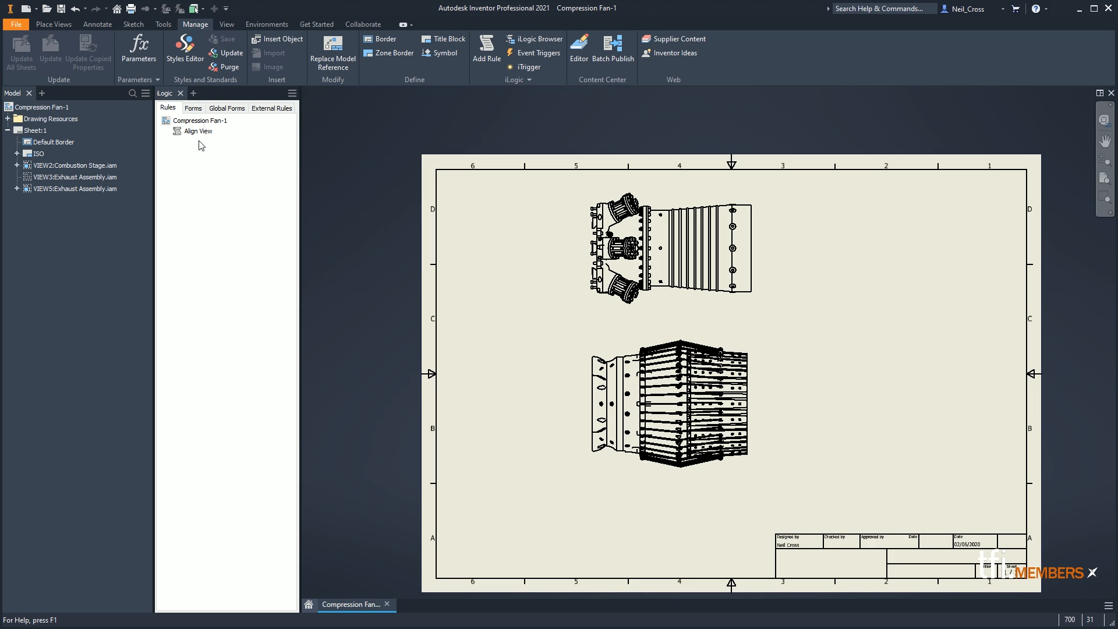
pyautogui.moveTo(281, 198)
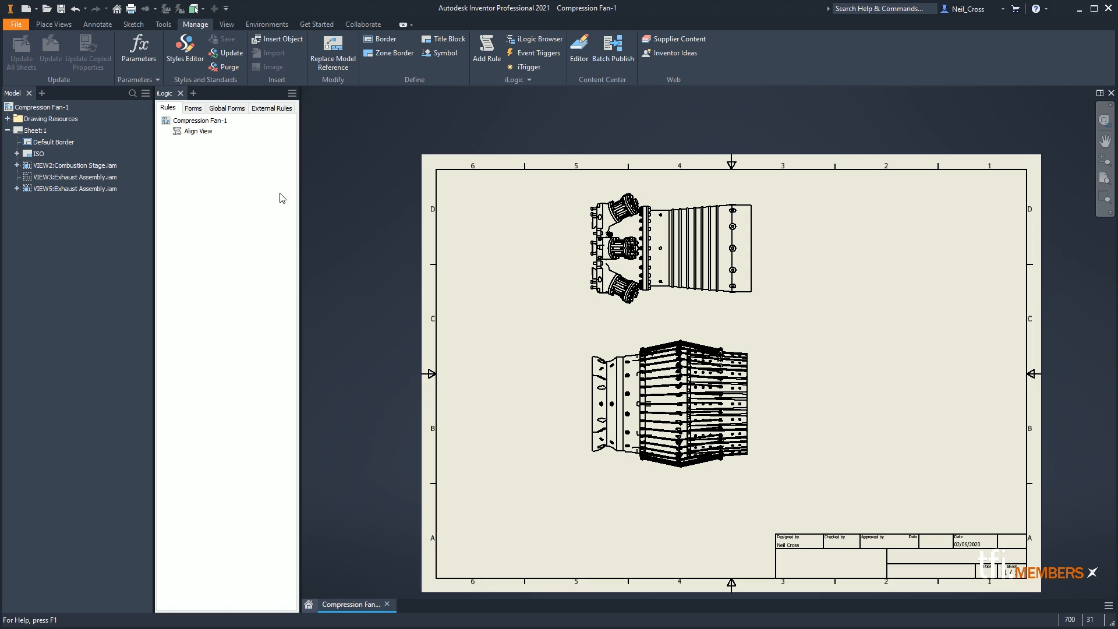
pyautogui.moveTo(216, 165)
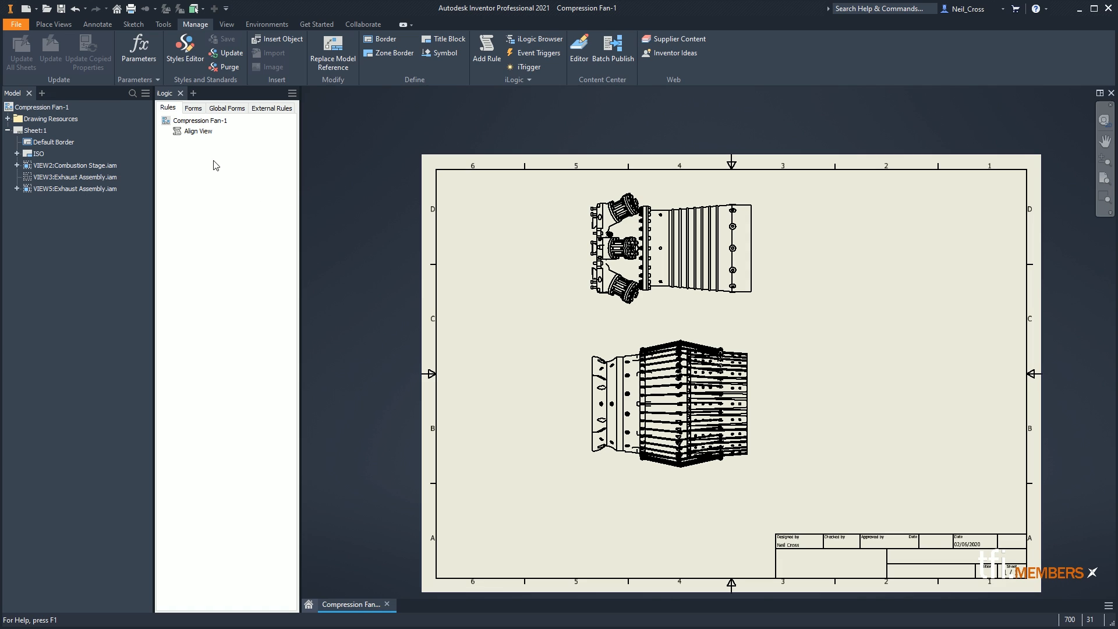
pyautogui.moveTo(225, 141)
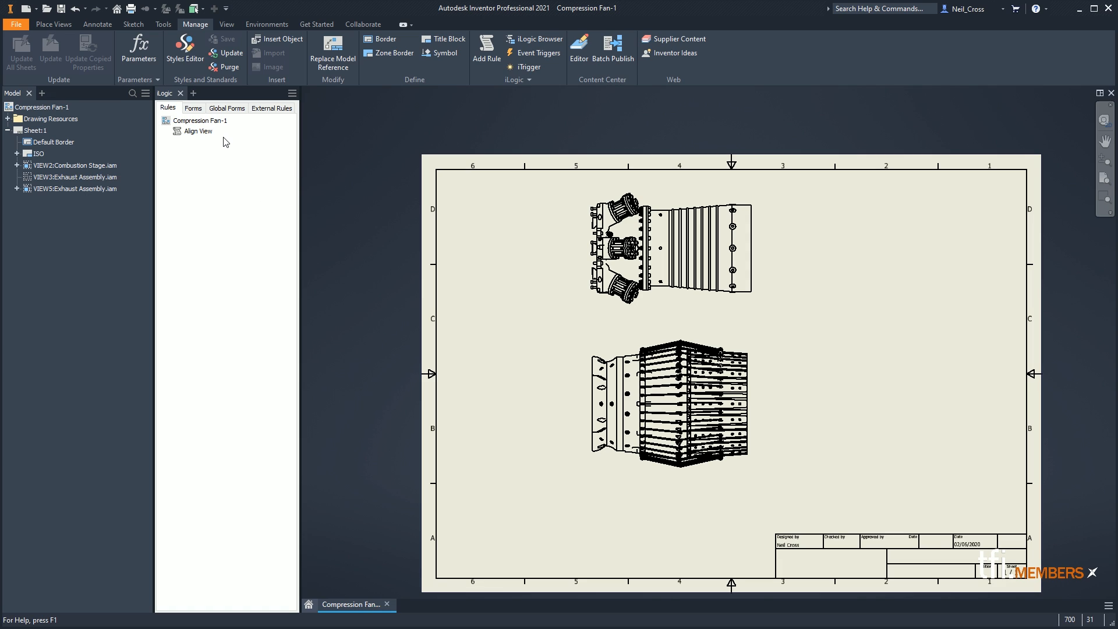